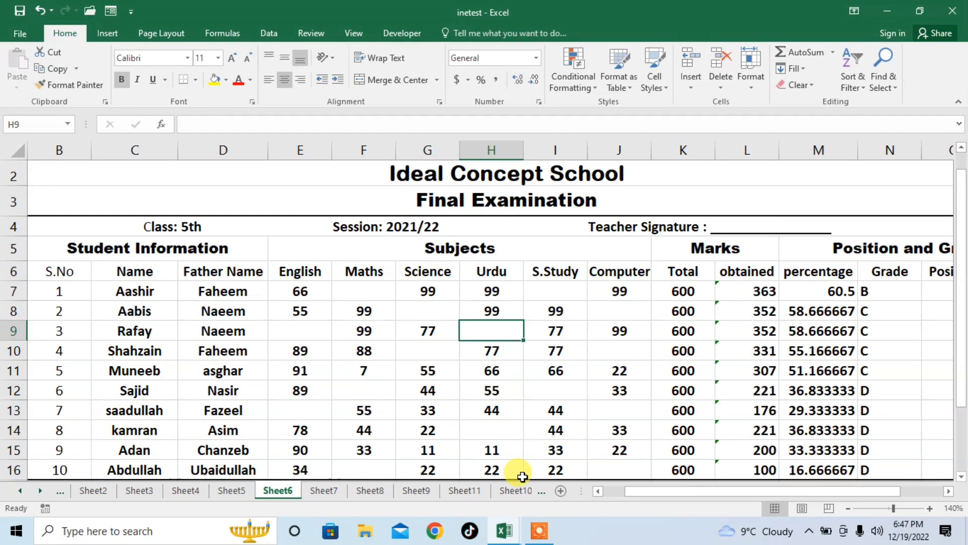
# Step: Bring up the Find and Replace dialog over the exam marks sheet with Ctrl+F
pyautogui.press('ctrl+f')
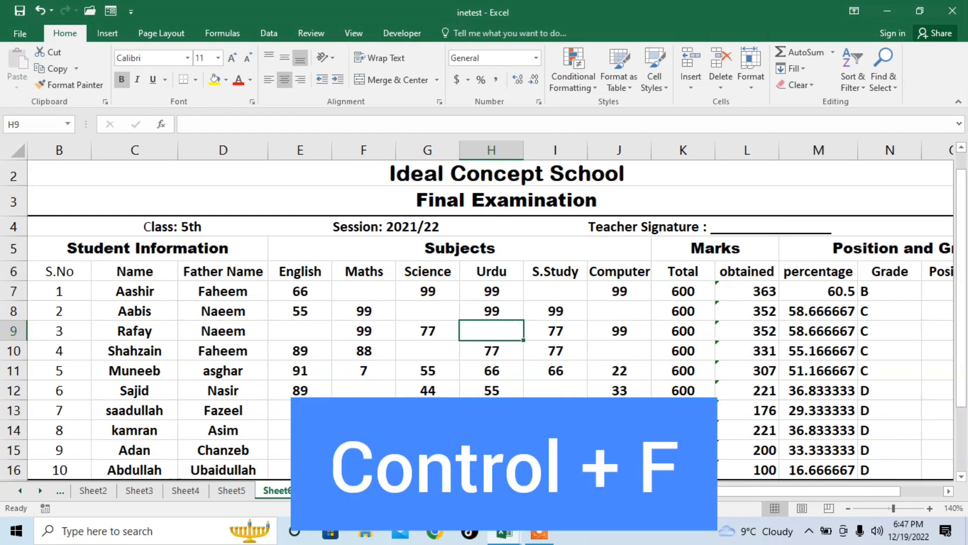
pyautogui.press('ctrl+f')
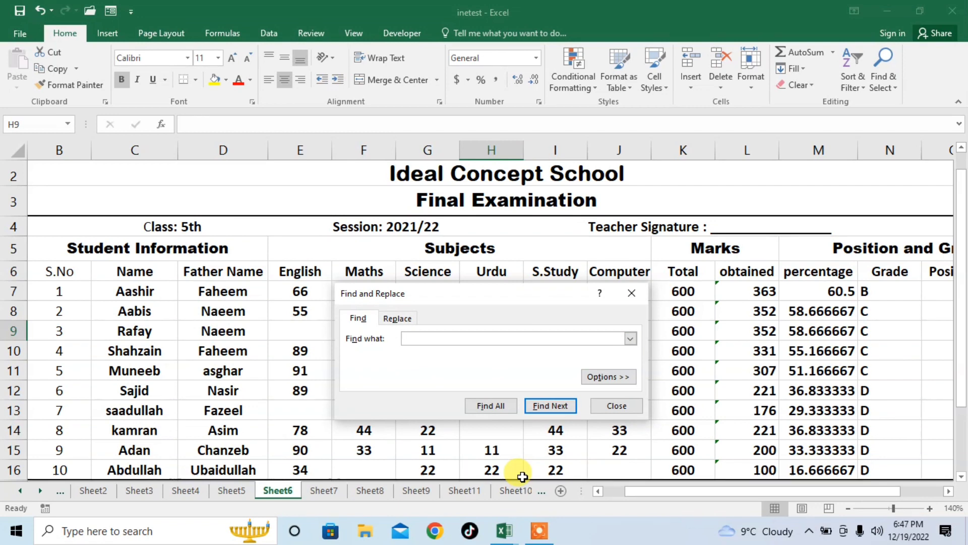
# Step: Replace all blank mark cells with '---', confirm the 49 replacements, and close the dialog
pyautogui.click(515, 338)
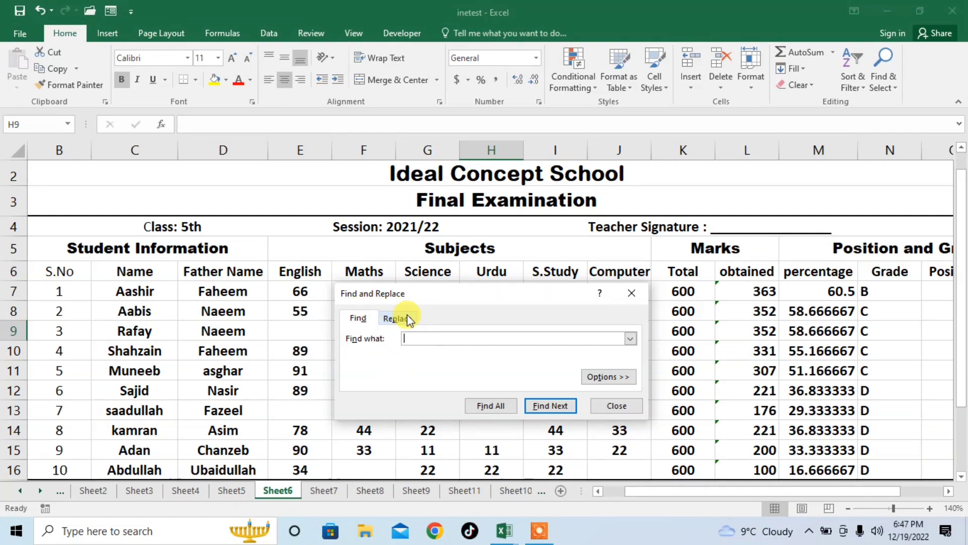
pyautogui.click(398, 318)
pyautogui.write('---')
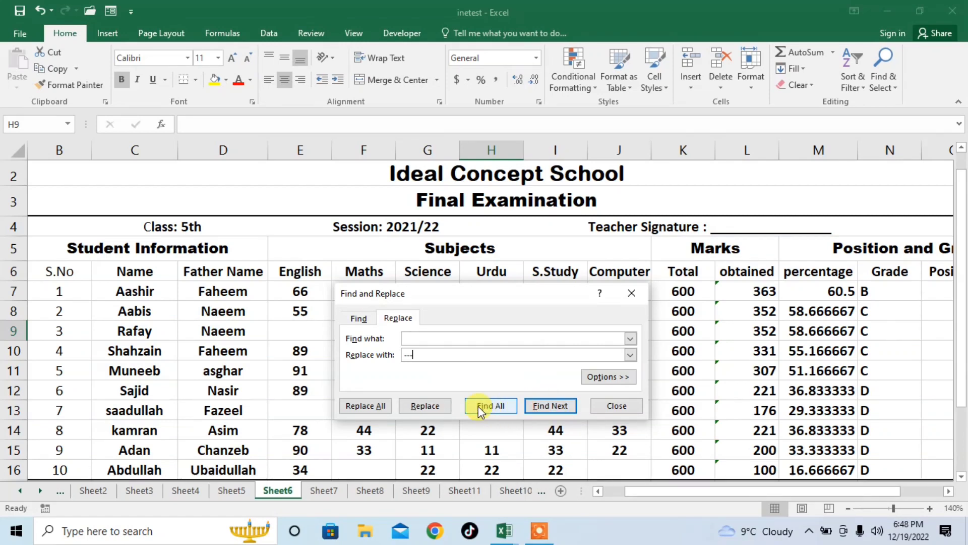
pyautogui.click(365, 406)
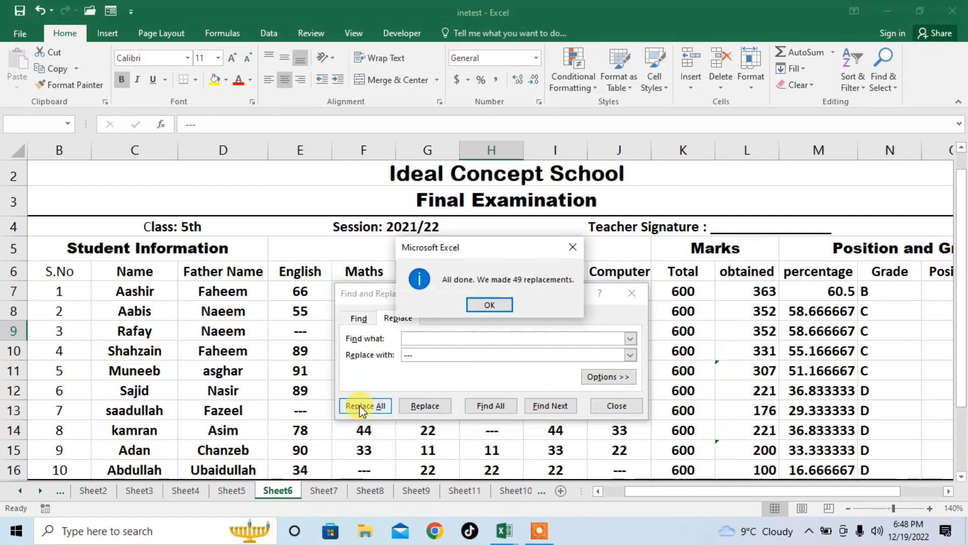
pyautogui.click(488, 304)
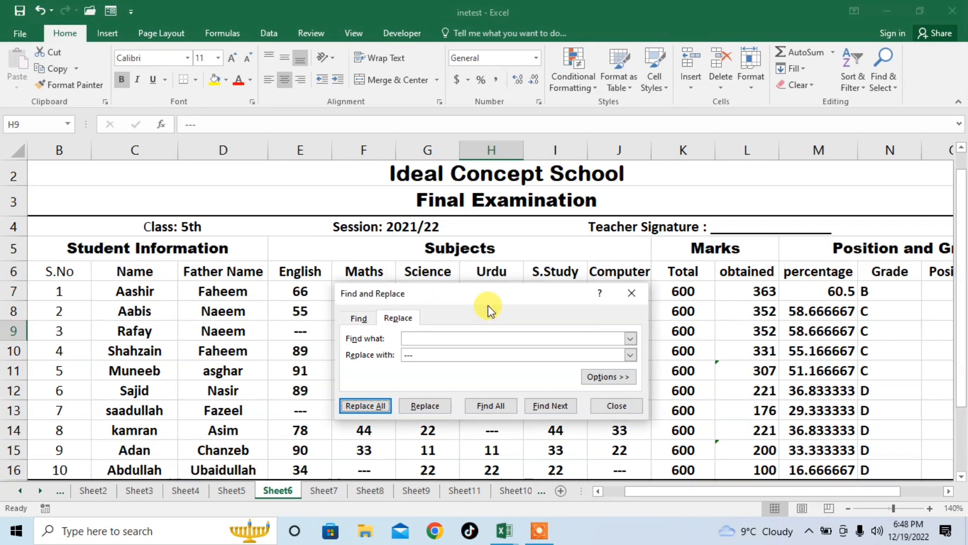
pyautogui.click(364, 405)
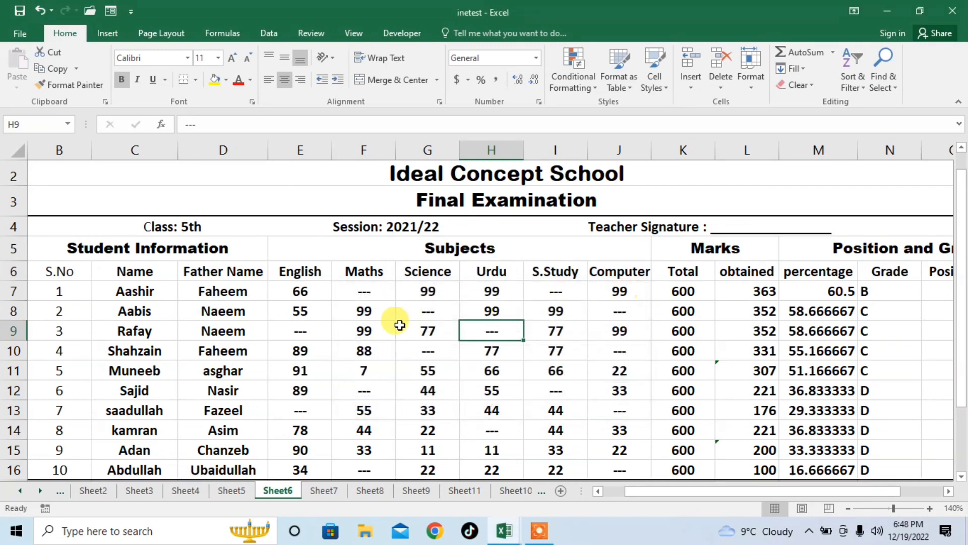
pyautogui.moveTo(625, 310)
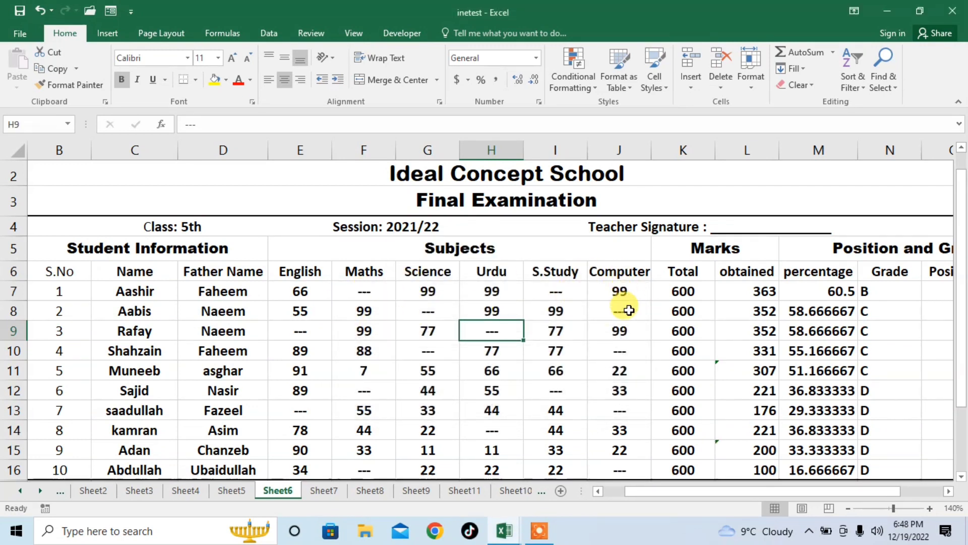